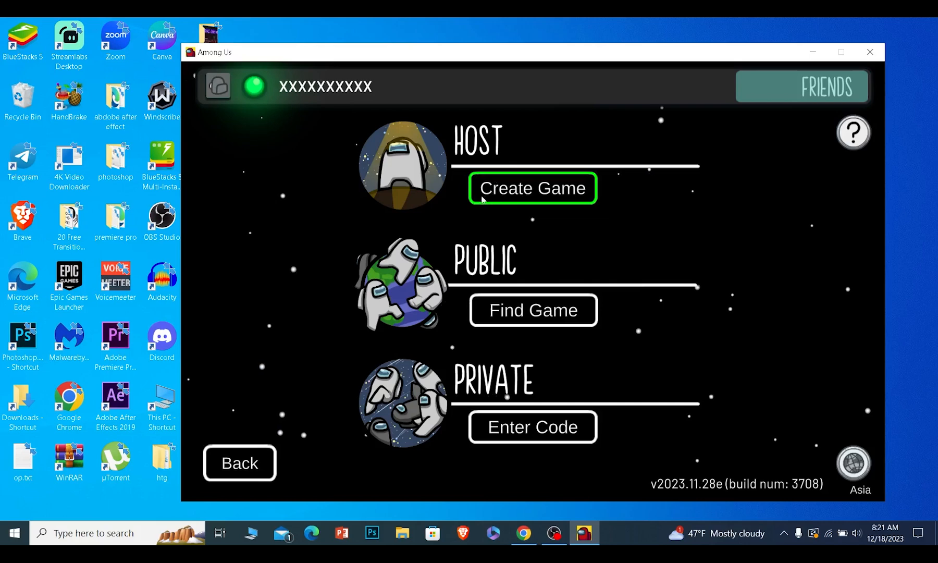
mouse_move(468, 213)
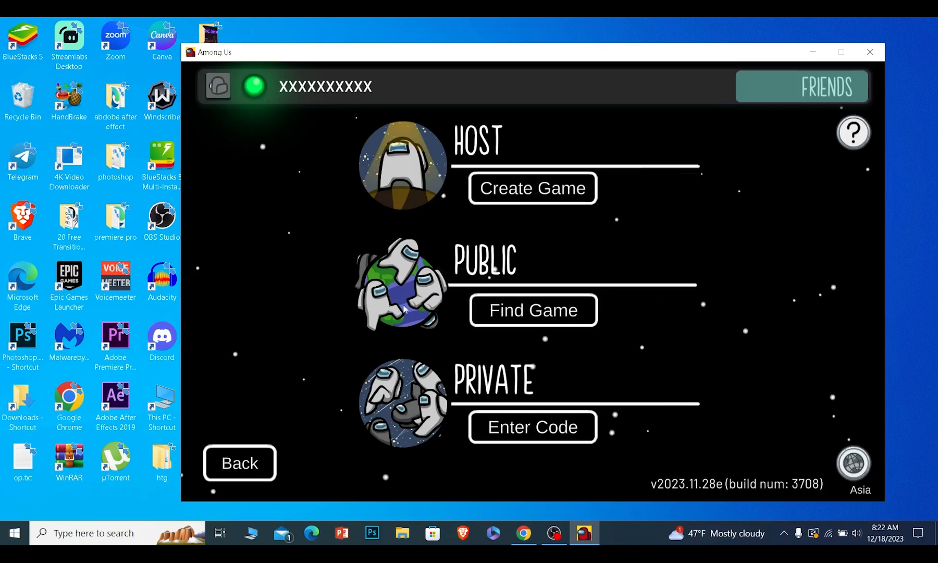
mouse_move(429, 207)
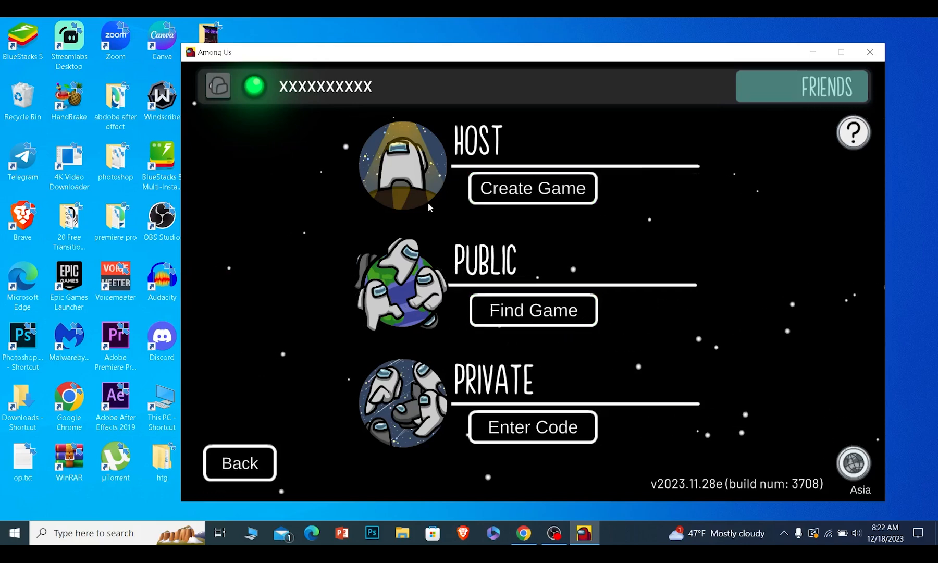
mouse_move(389, 217)
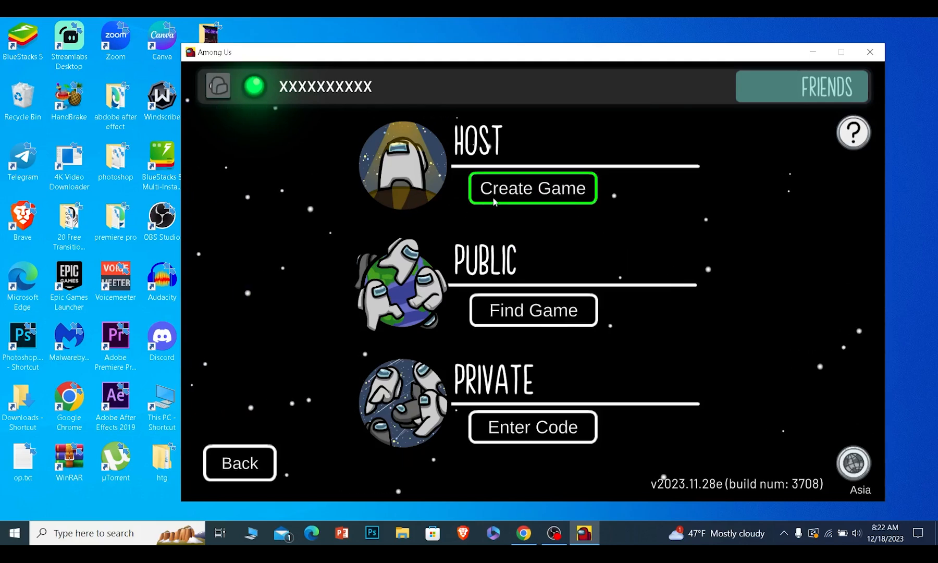
In the host game setup, cycle the Chat Type back to Free Chat, then return to the online menu.
left_click(531, 187)
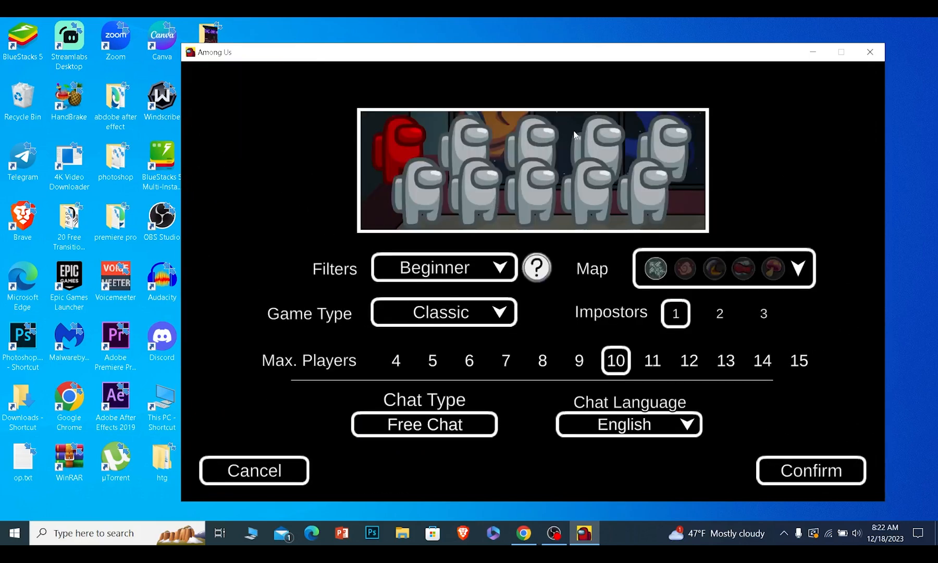
mouse_move(426, 484)
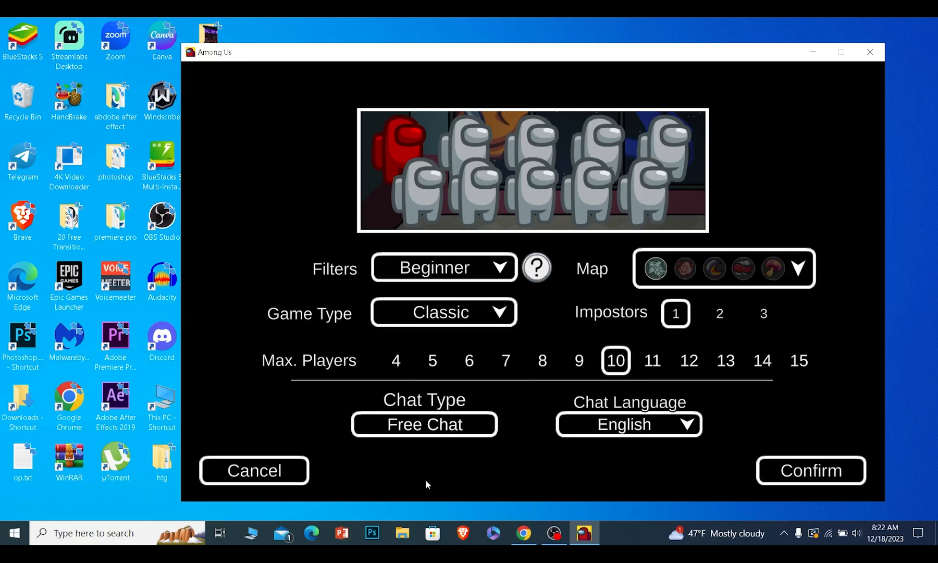
left_click(423, 424)
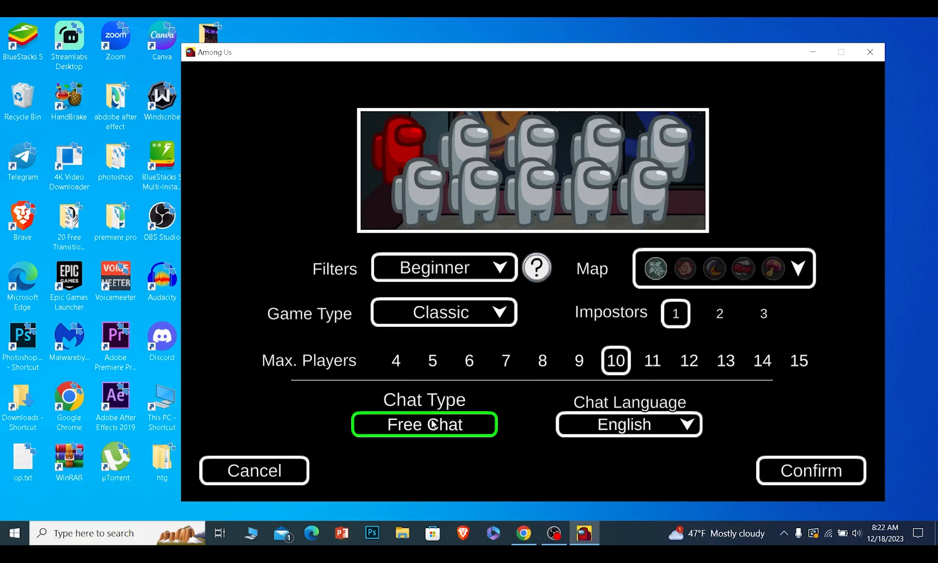
left_click(425, 424)
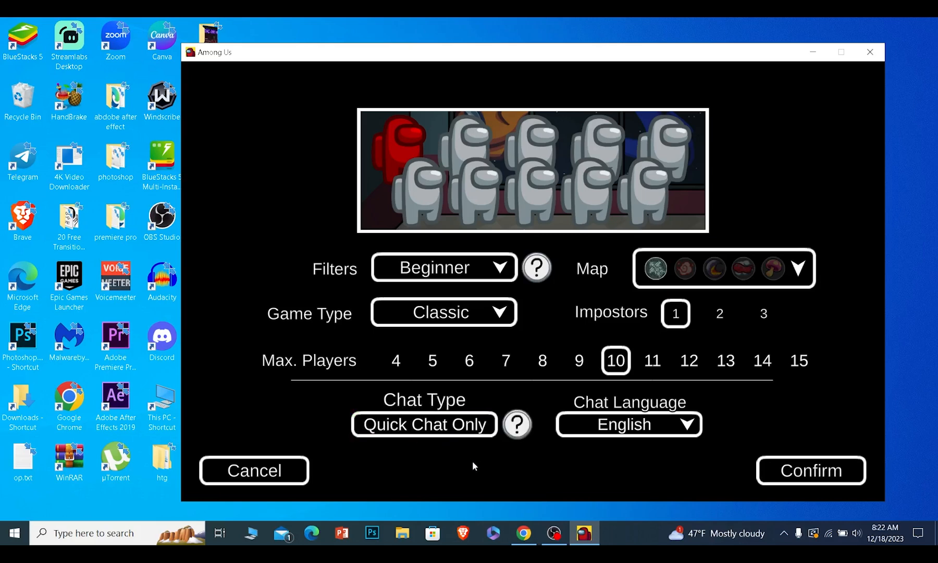
left_click(423, 424)
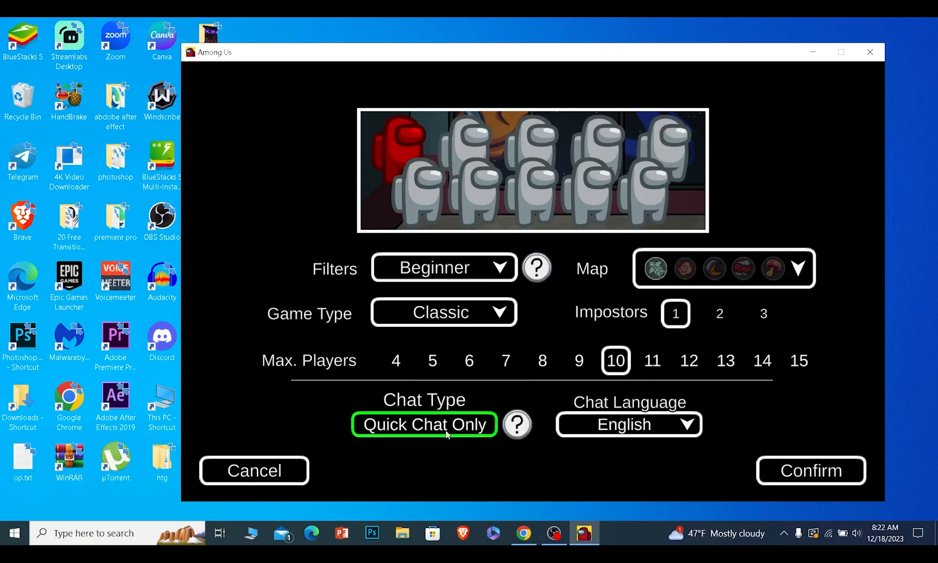
left_click(423, 424)
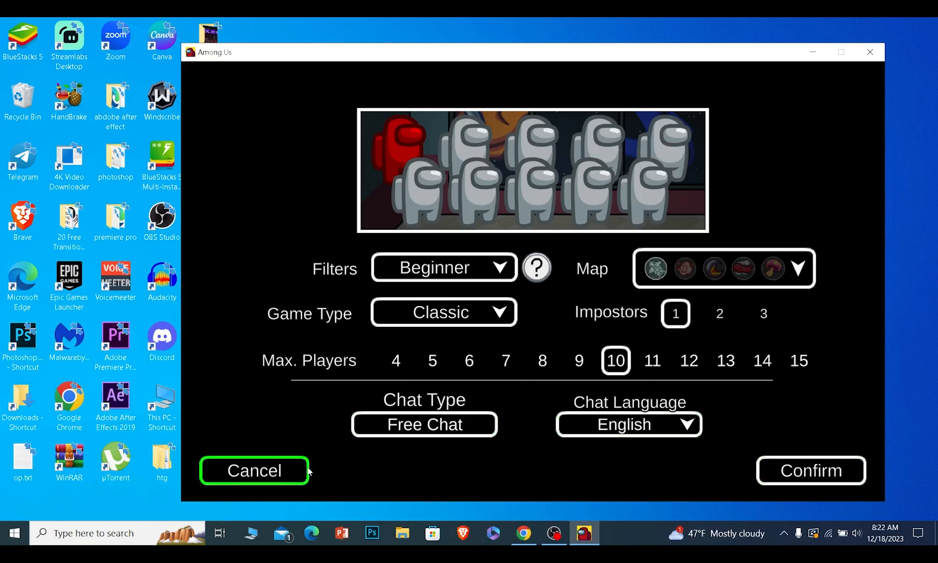
left_click(253, 469)
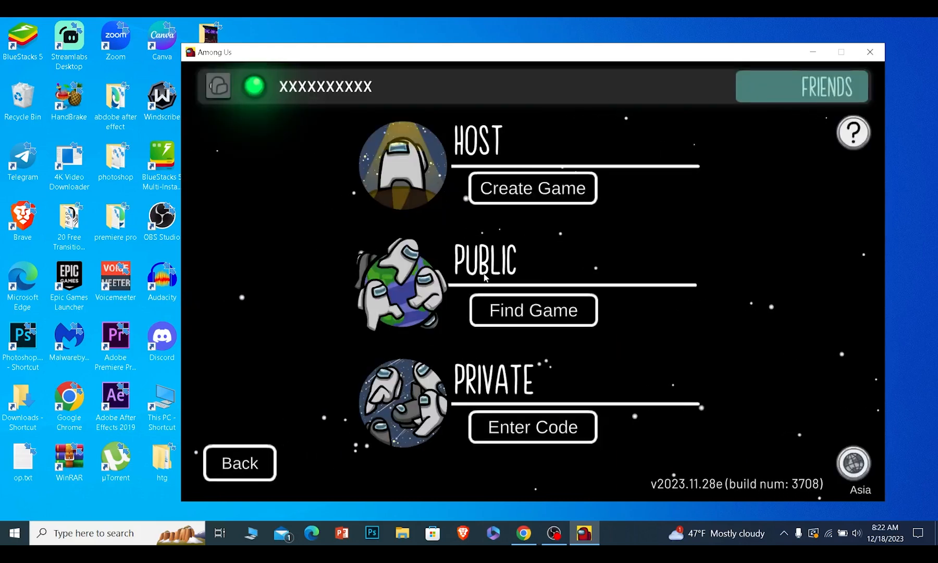
In Find Game, set the chat filter to Free Chat and refresh the public game list.
left_click(532, 310)
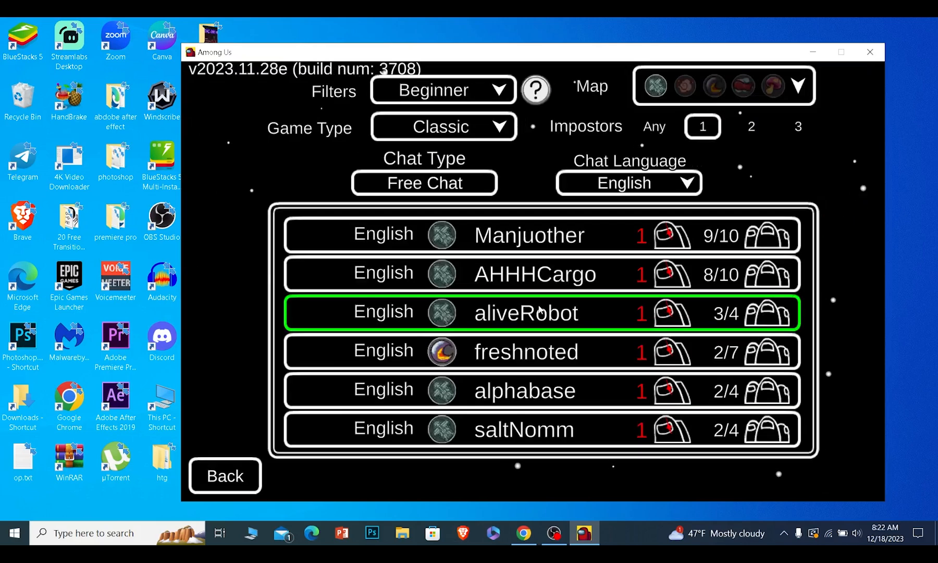
left_click(423, 183)
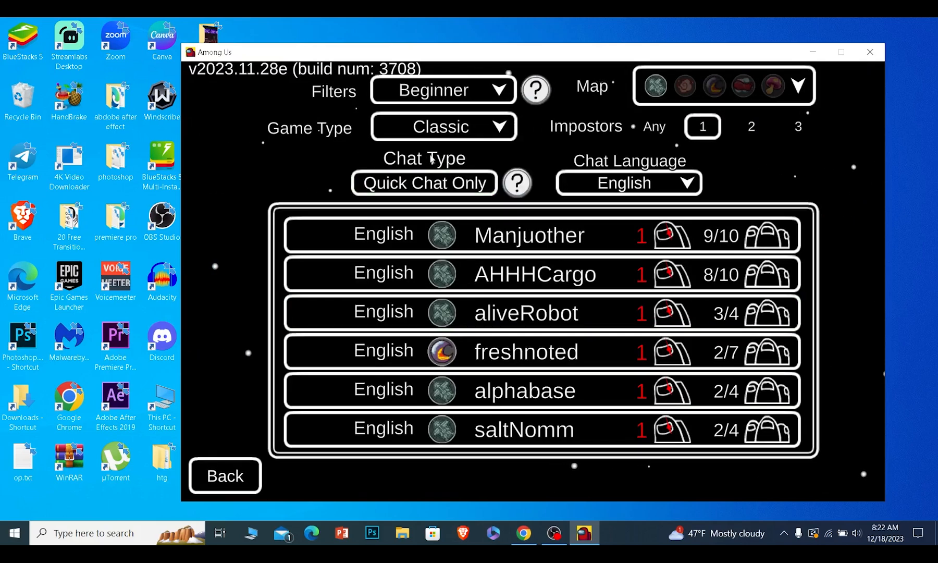
left_click(423, 182)
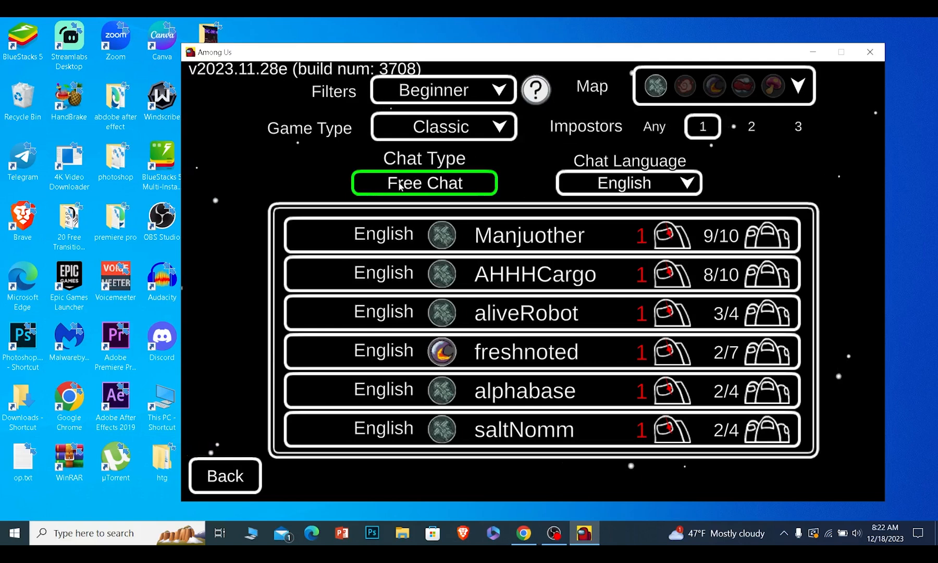
left_click(423, 183)
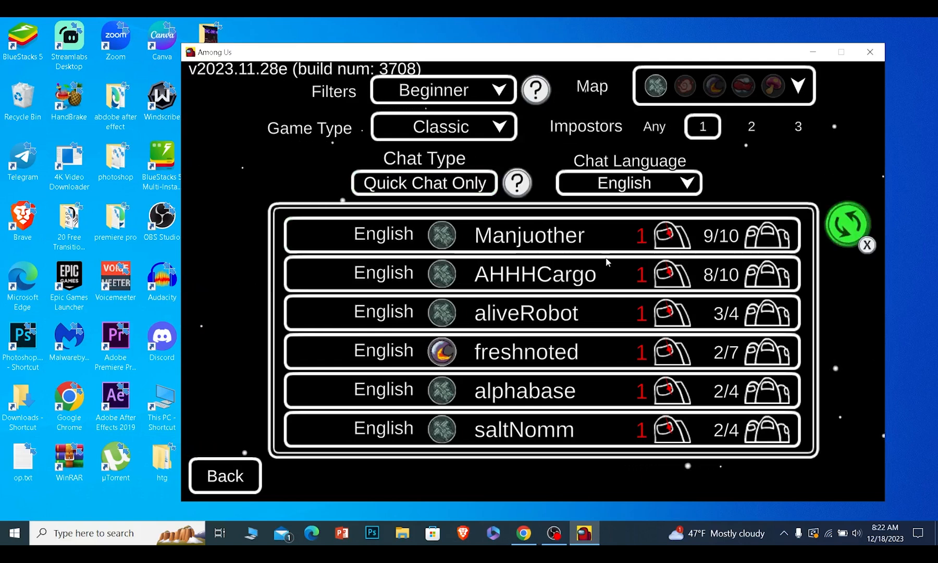
left_click(539, 351)
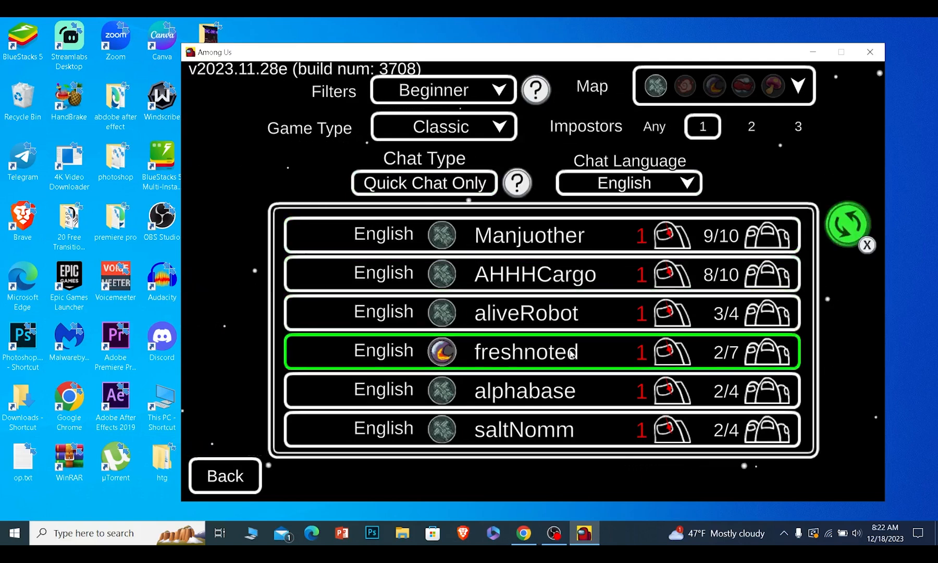
left_click(424, 183)
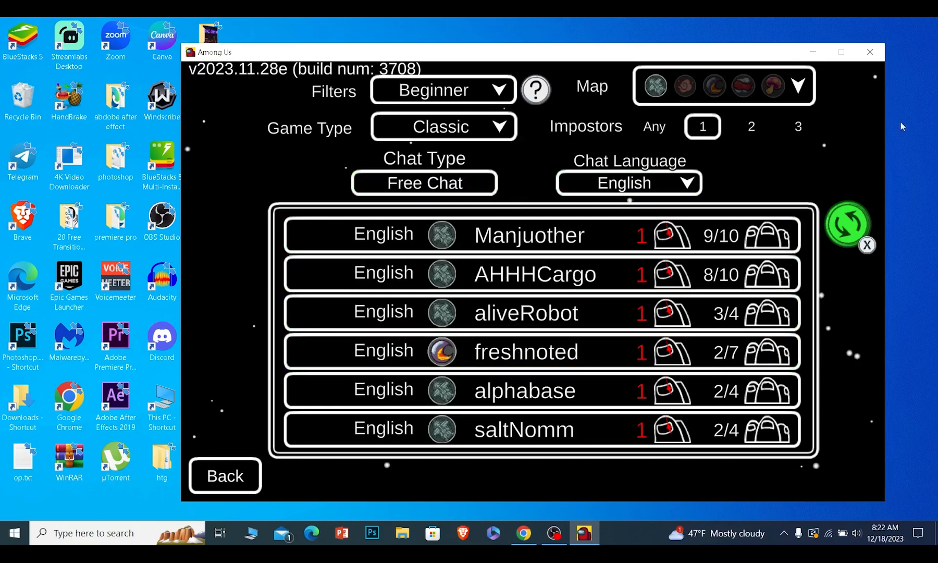
left_click(847, 225)
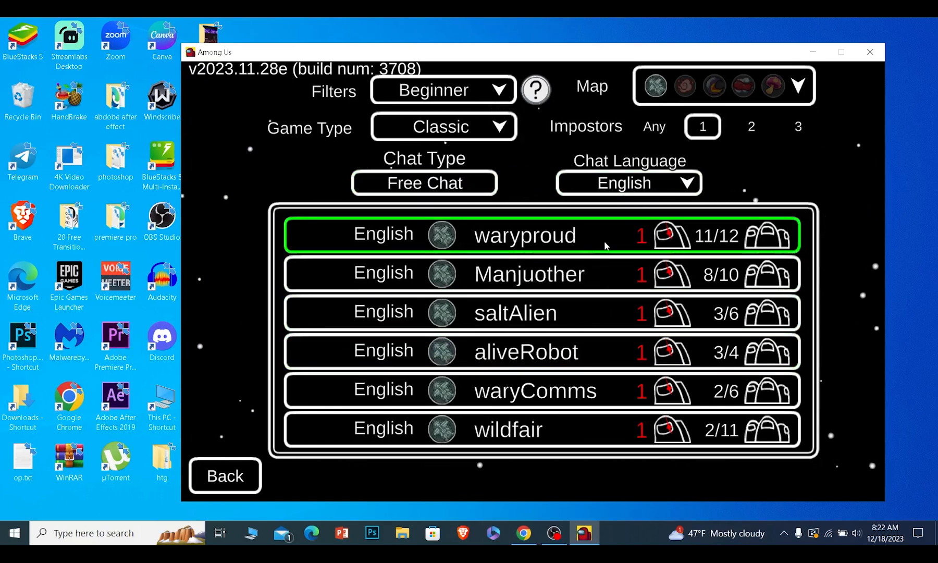
left_click(538, 313)
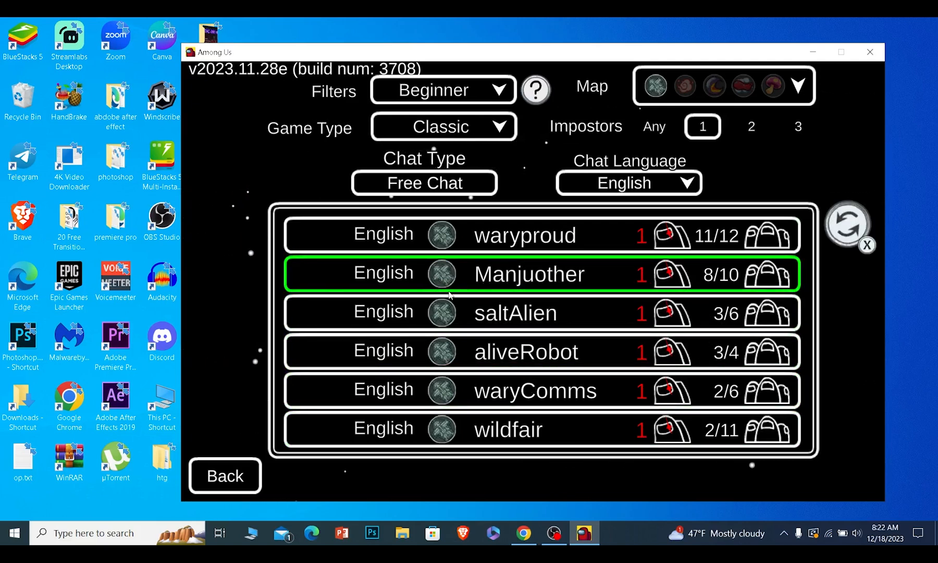
Attempt to join the full Manjuother game, then go back to the main menu.
left_click(528, 274)
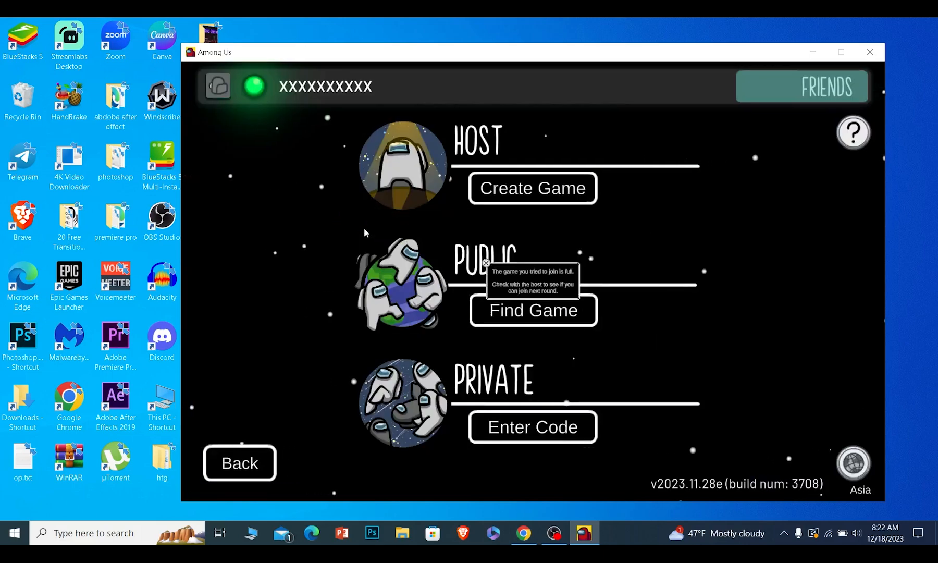
left_click(240, 462)
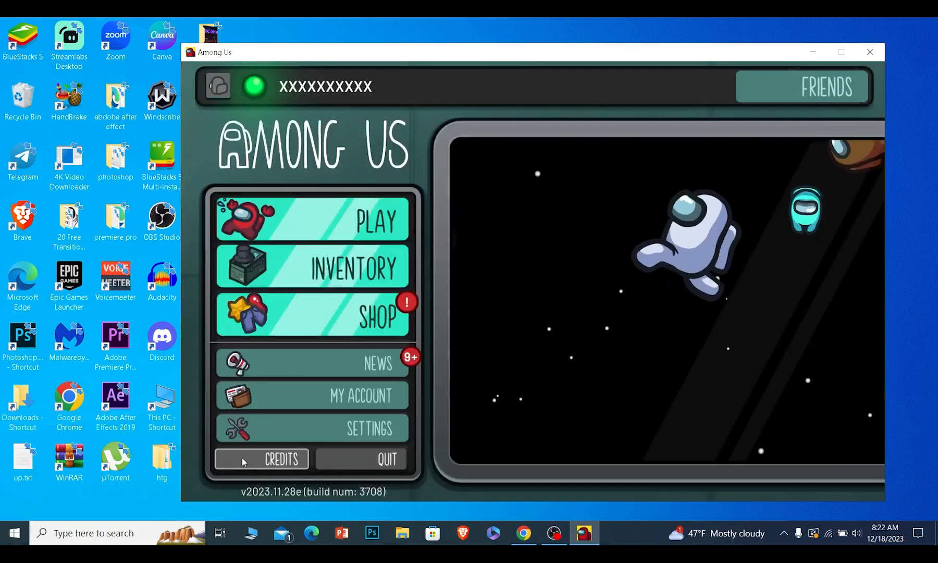
mouse_move(477, 304)
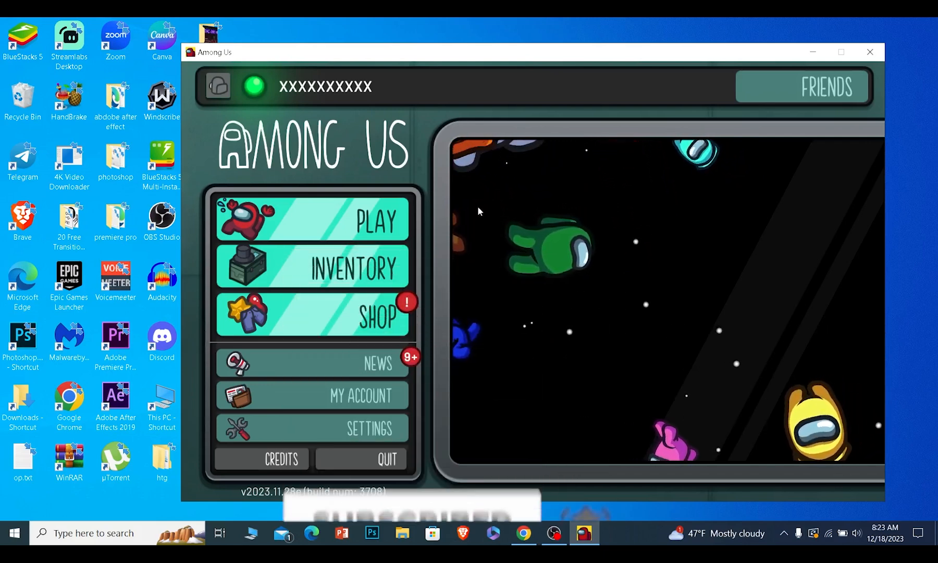
mouse_move(577, 393)
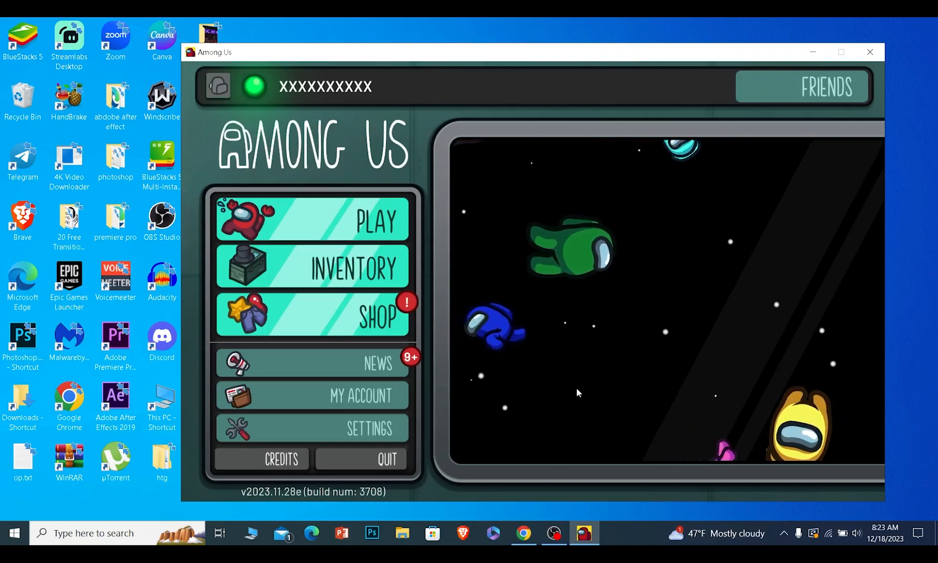